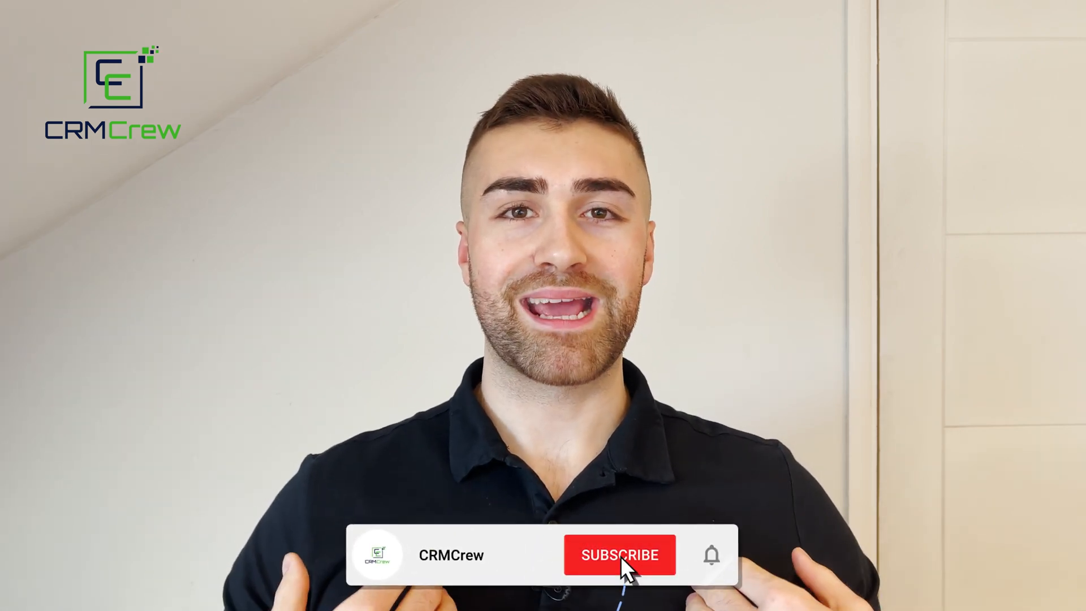
left_click(619, 554)
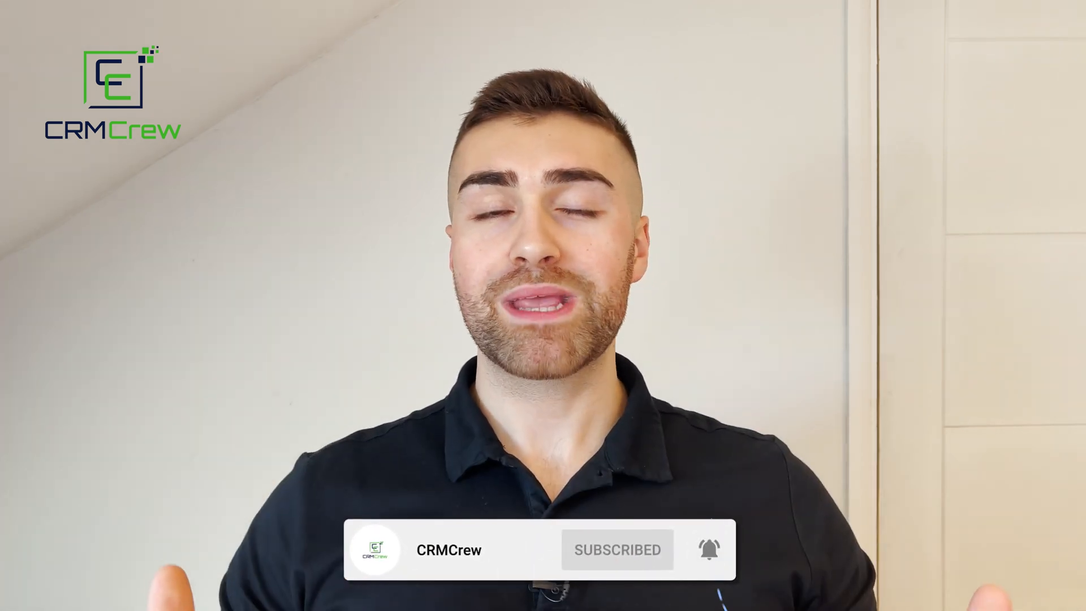